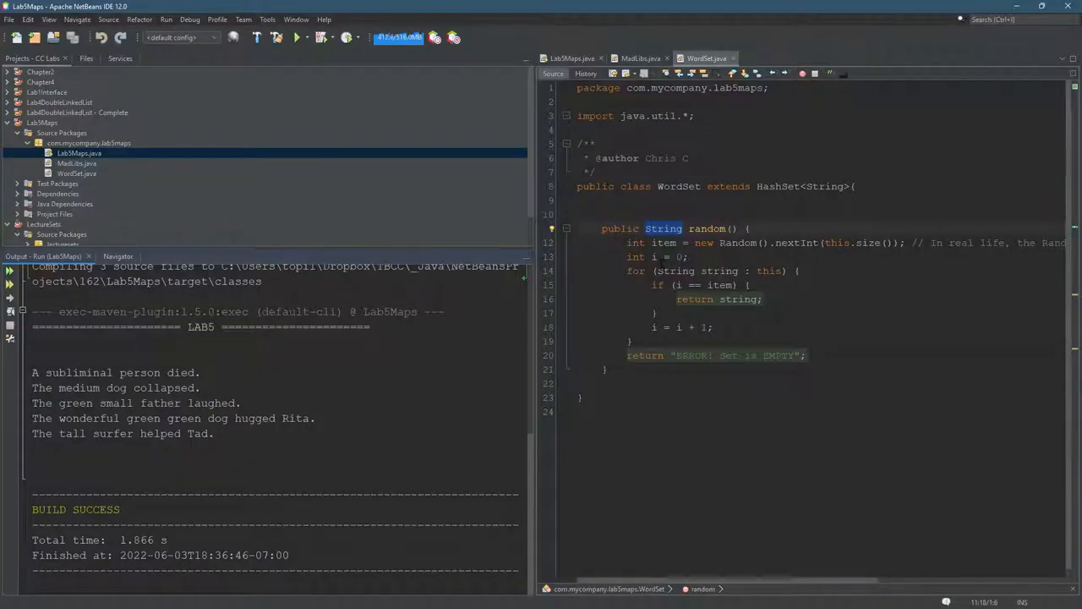
- Switch to LabSMaps.java and run the project to print five new random sentences
{"action": "left_click", "coordinate": [570, 58]}
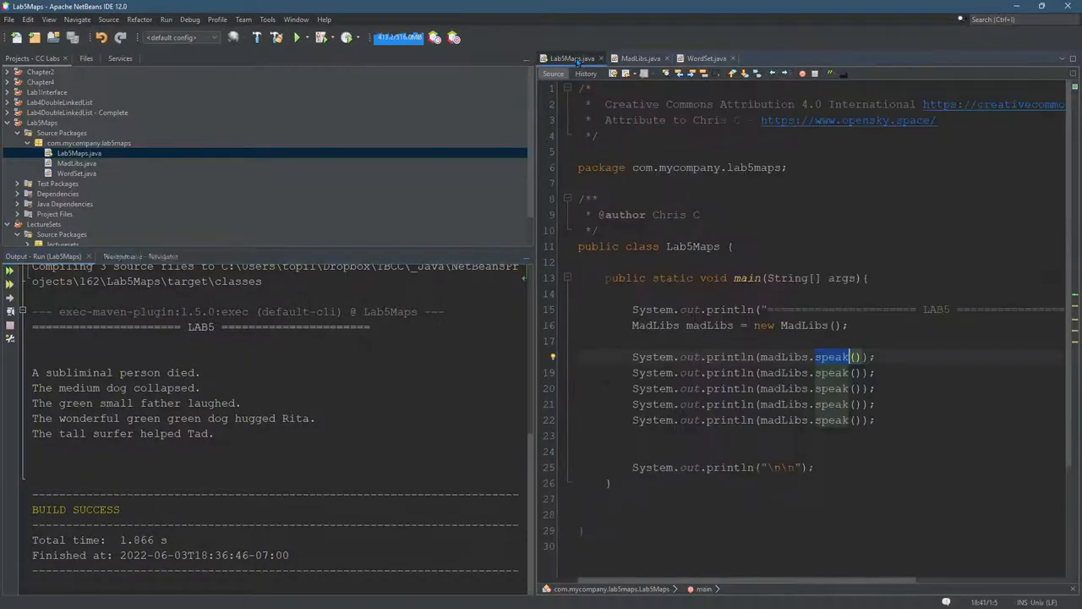
{"action": "left_click", "coordinate": [295, 38]}
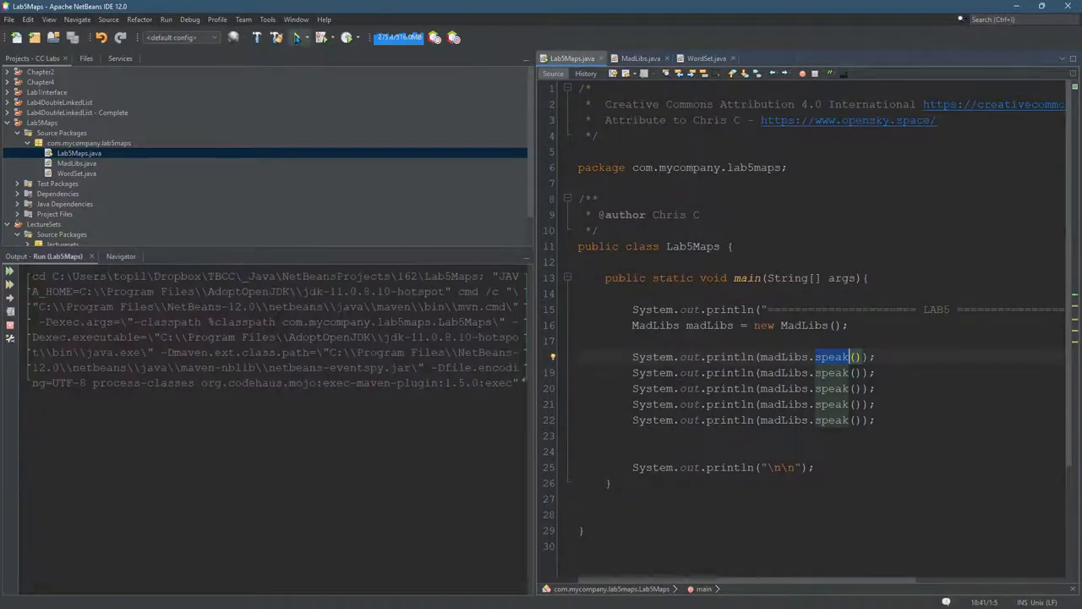
{"action": "left_click", "coordinate": [298, 37]}
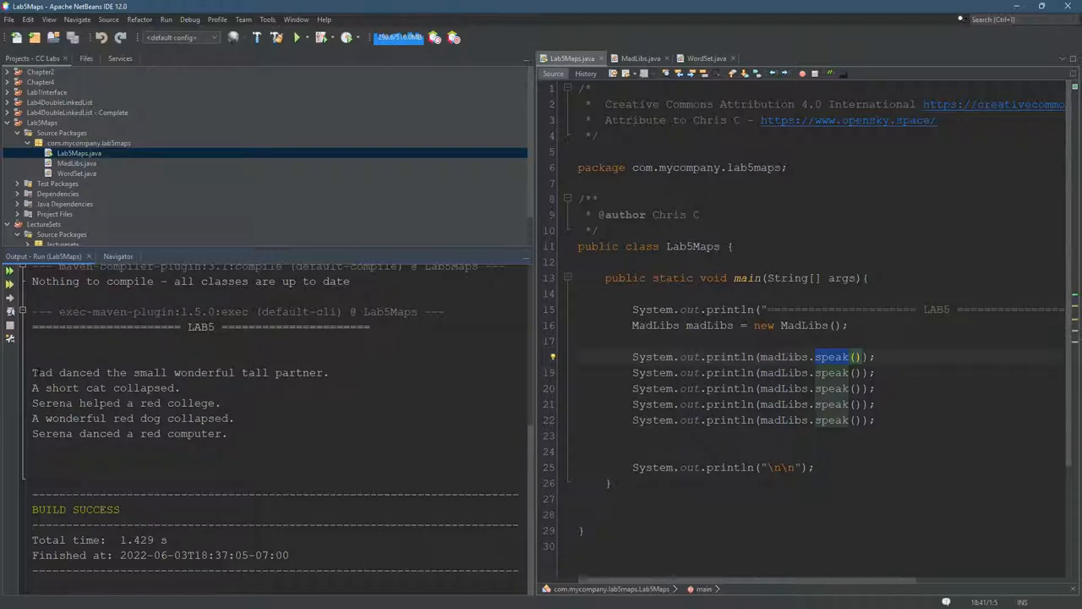
- Launch LabSMaps again so the build output starts replacing the earlier sentences
{"action": "left_click_drag", "start_coordinate": [31, 372], "coordinate": [176, 372]}
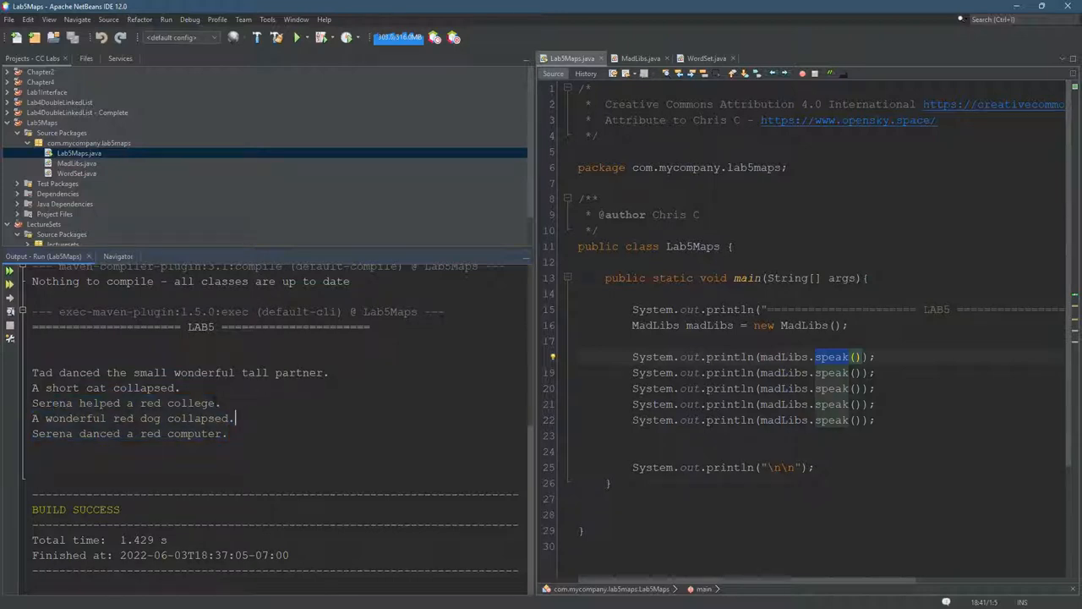
{"action": "left_click", "coordinate": [294, 37]}
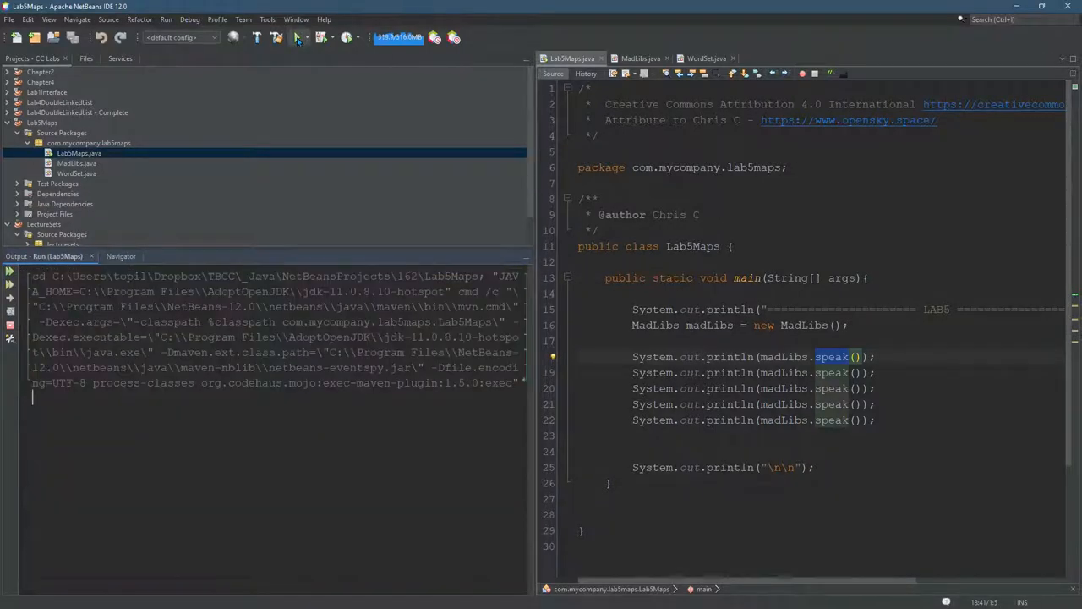
- Run LabSMaps repeatedly until the output shows a fresh set of five Mad Libs sentences
{"action": "left_click", "coordinate": [298, 37]}
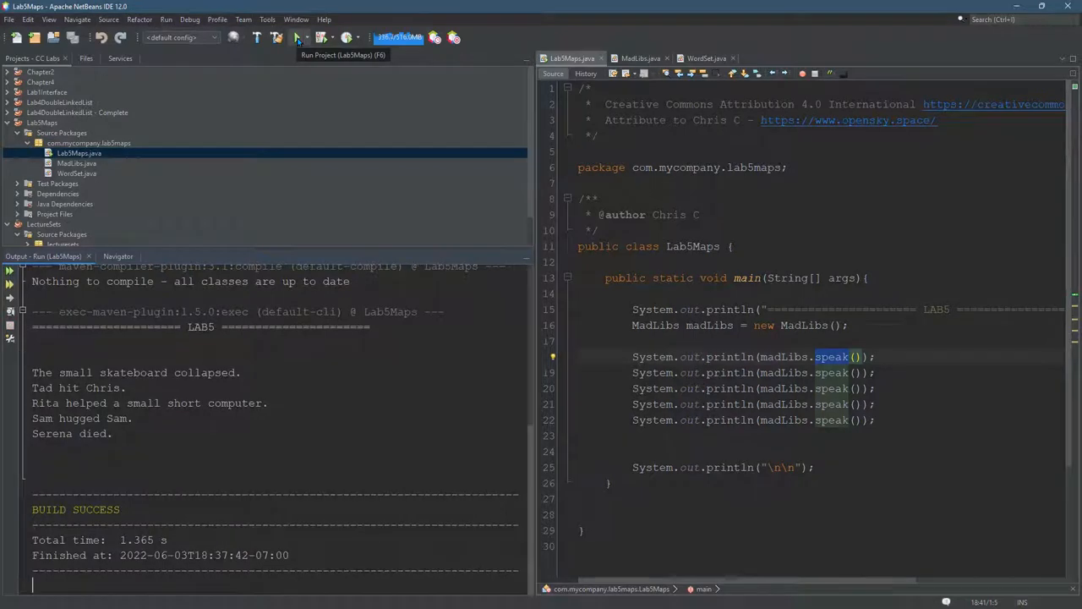
{"action": "left_click", "coordinate": [298, 37]}
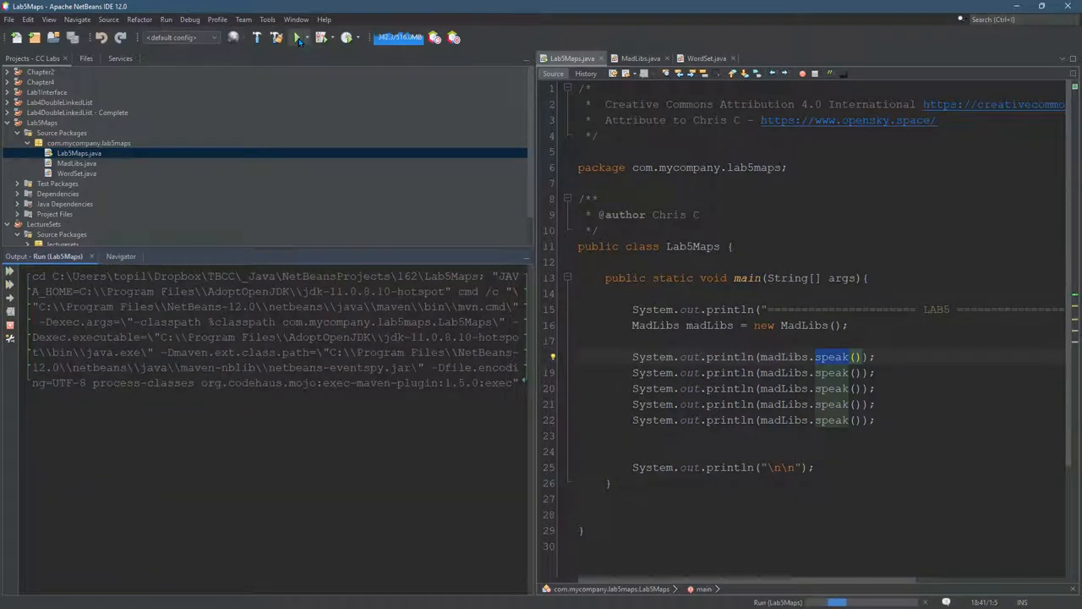
{"action": "left_click", "coordinate": [298, 37]}
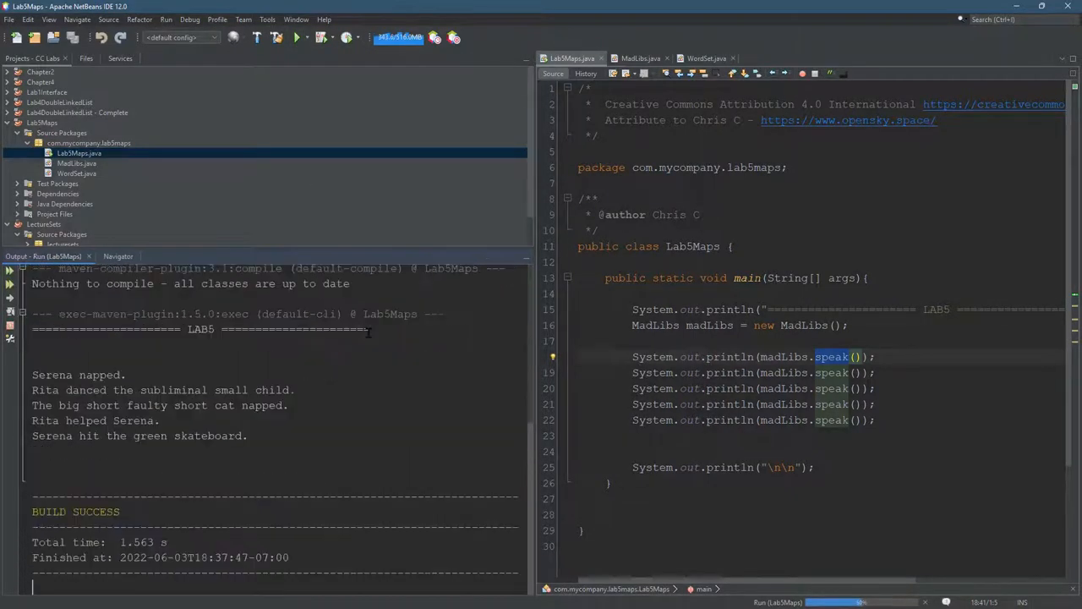